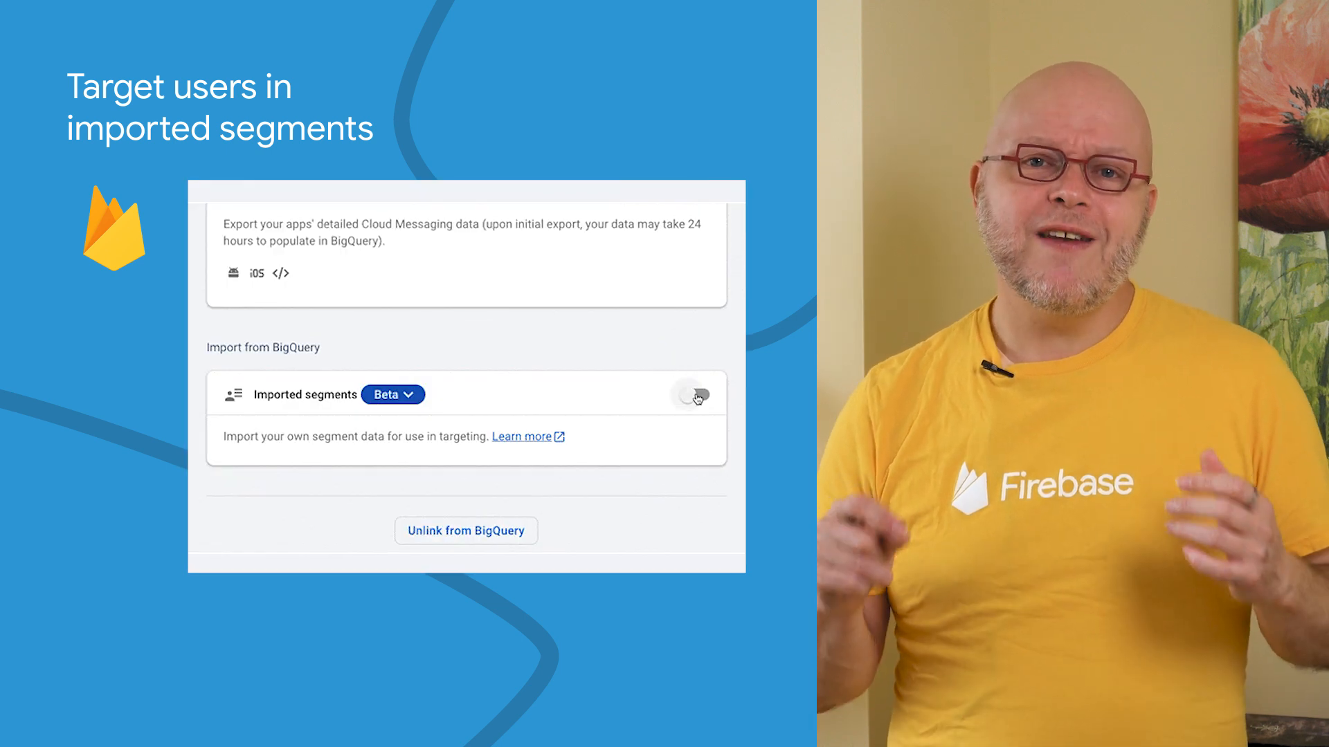
Step: Enable Imported segments in the BigQuery integration and target the com.friendlybattle notification by imported segments
left_click(692, 394)
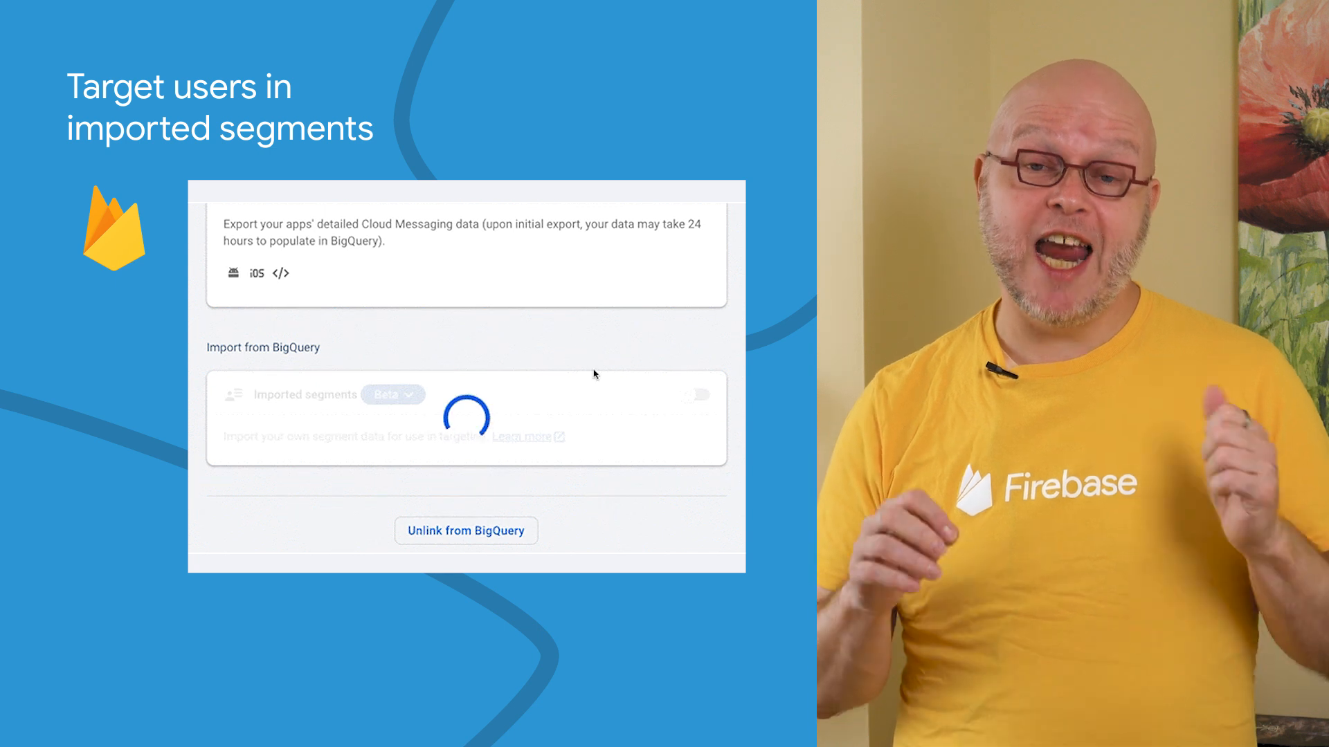
left_click(693, 387)
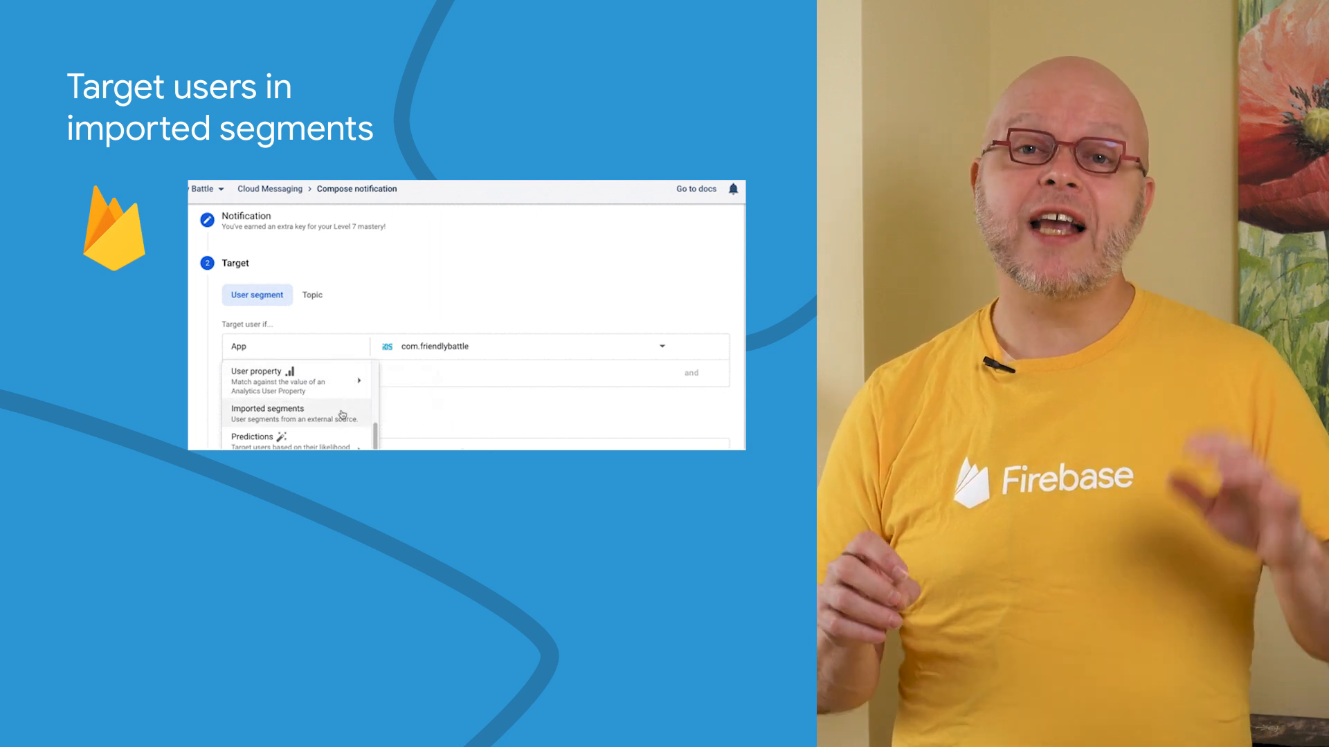
left_click(267, 412)
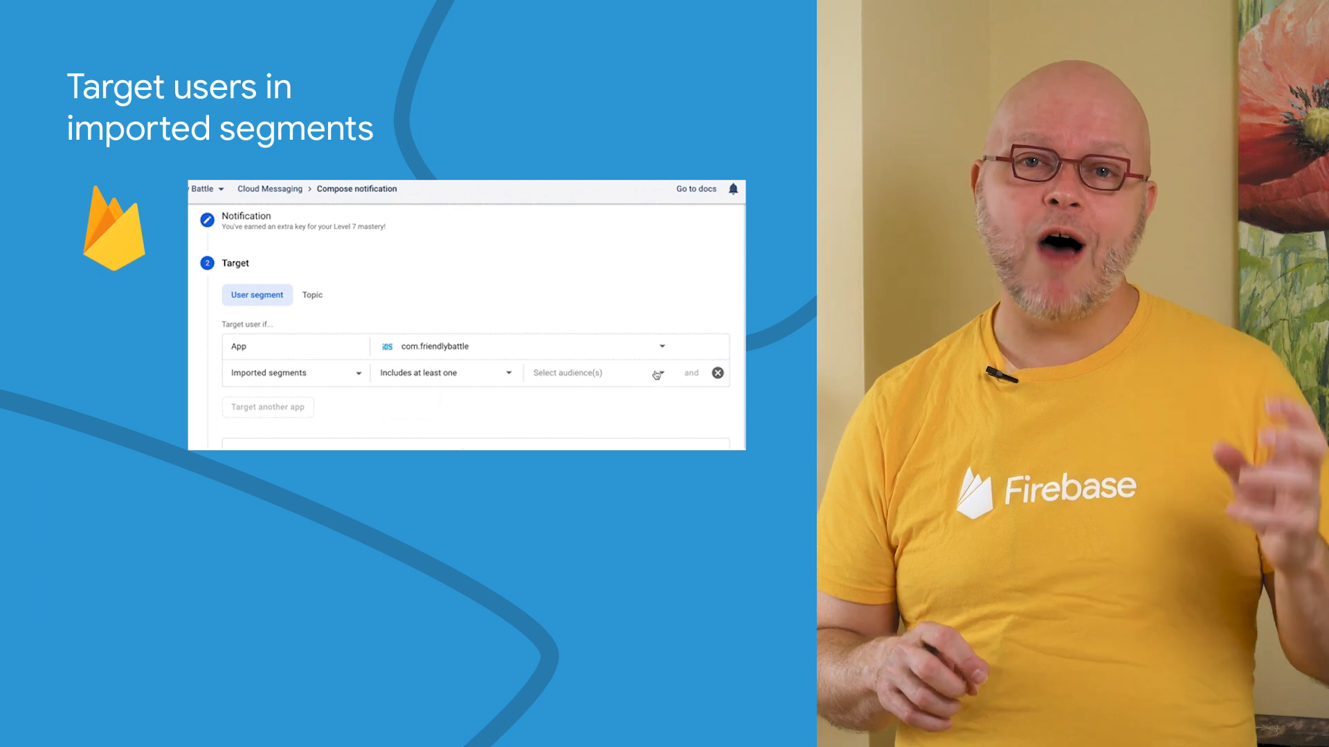
left_click(593, 373)
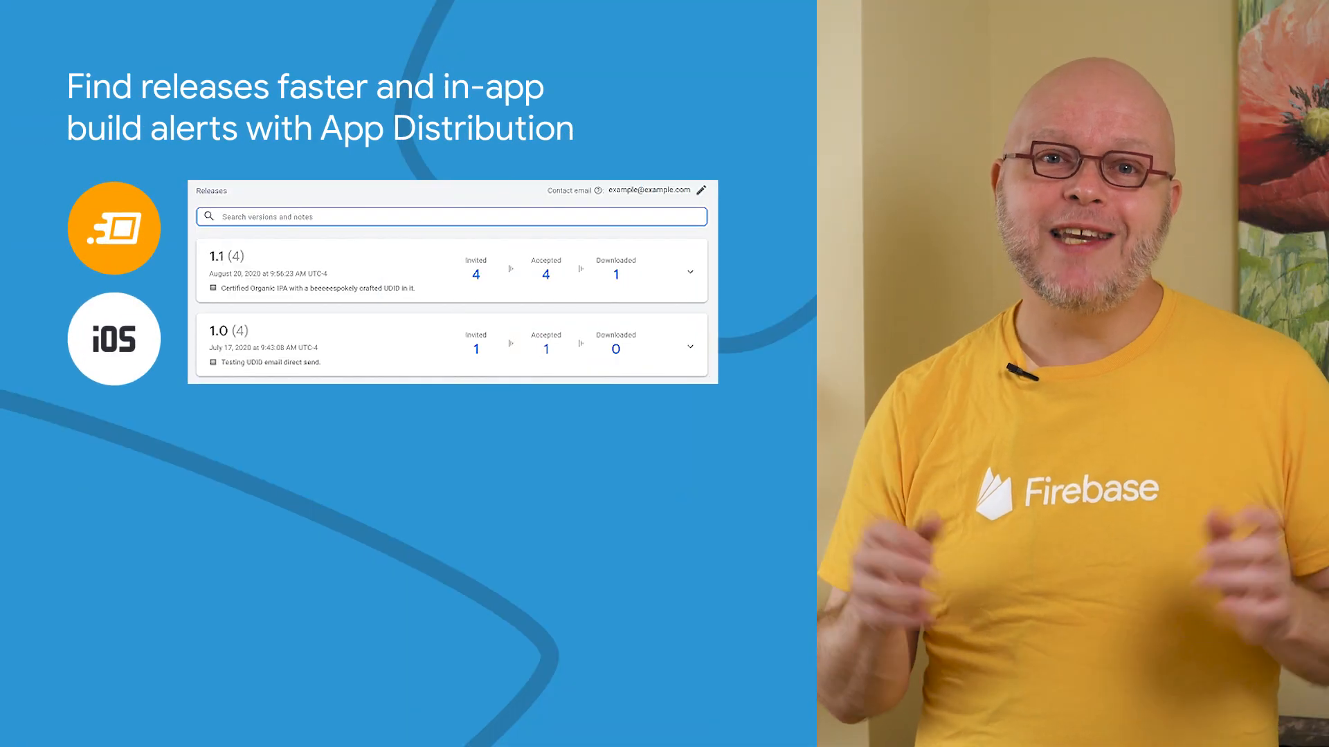
Step: Filter App Distribution releases by version 2.0, then by the note word 'organic'
type("2.0")
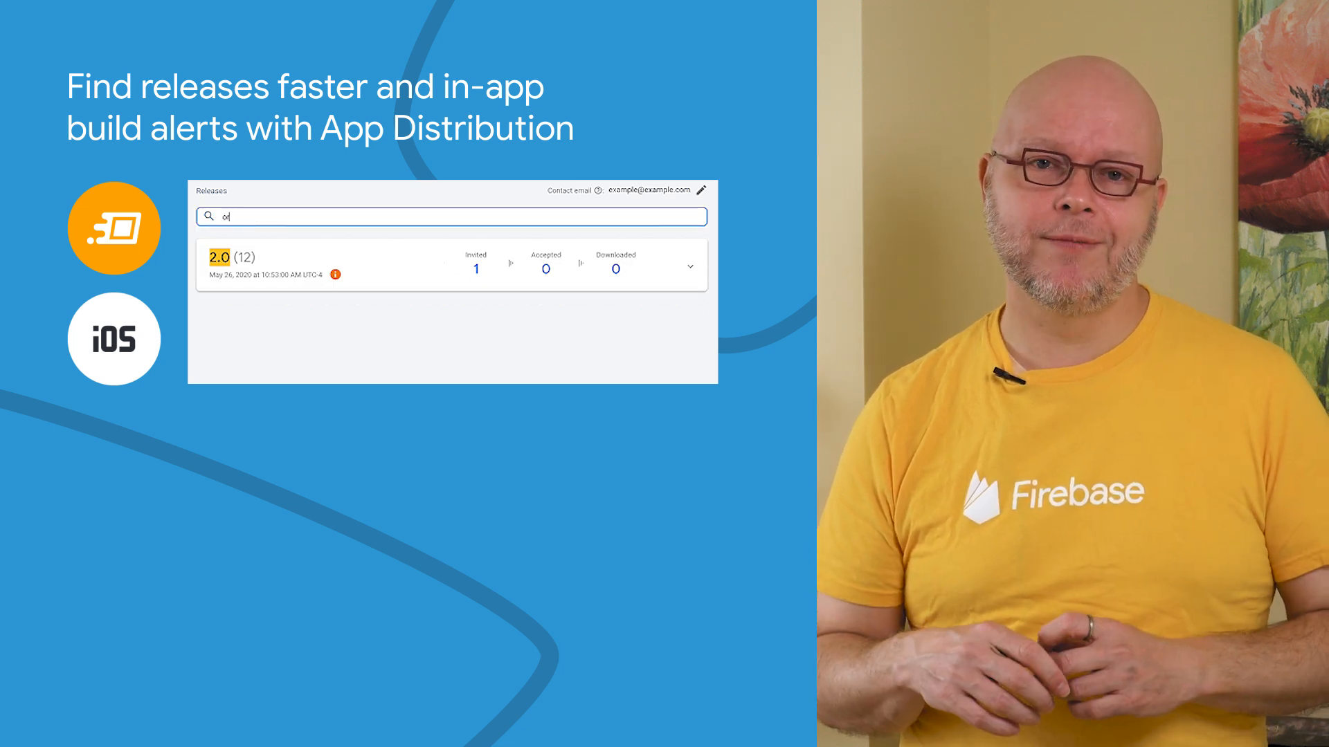
type("rganic")
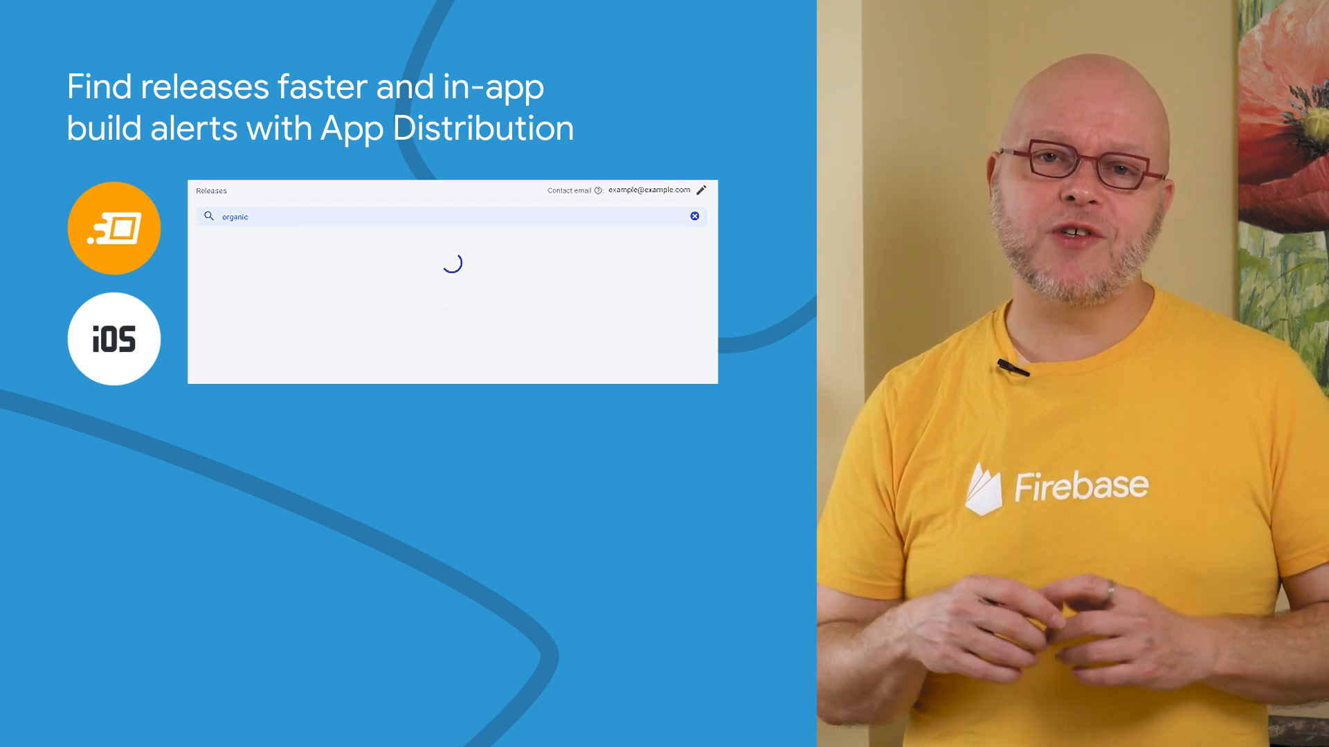